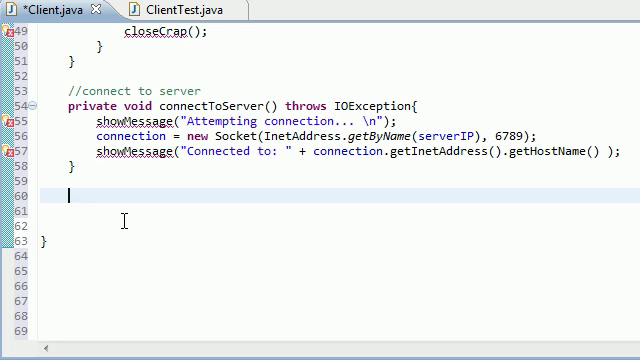
Below connectToServer, add '//set up streams to send and receive messages' and an empty 'private void setupStreams() throws IOException'.
text(//)
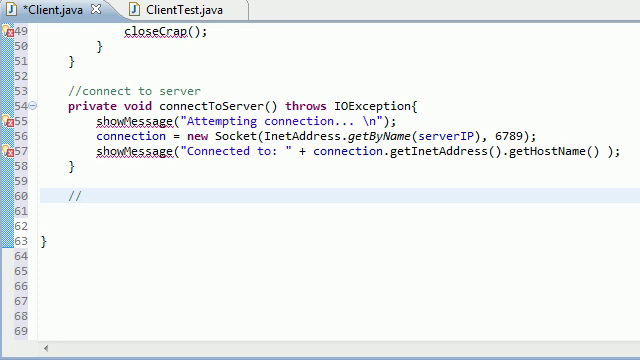
text(s)
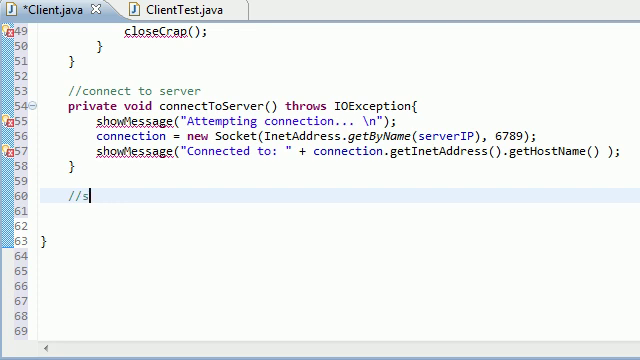
text(et up streams to)
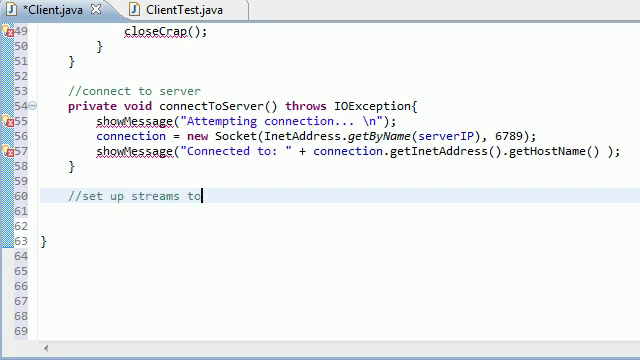
text(send and receive messages)
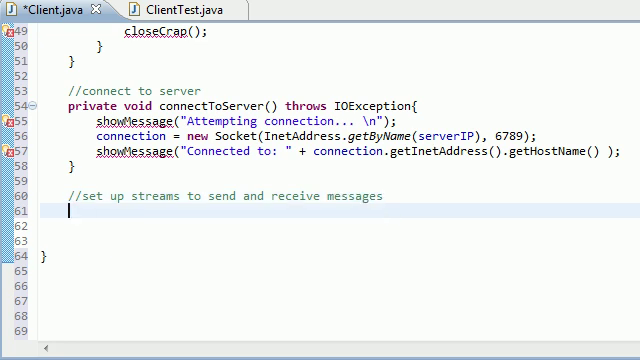
text(private)
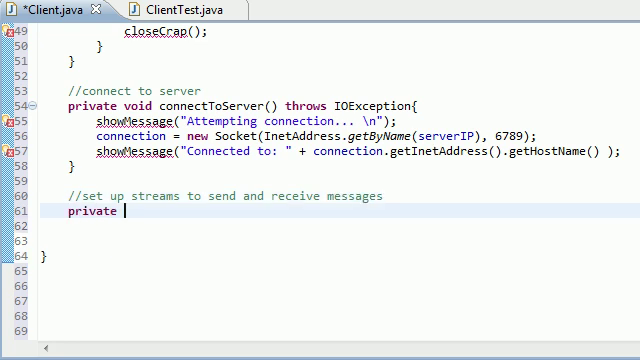
text(void se)
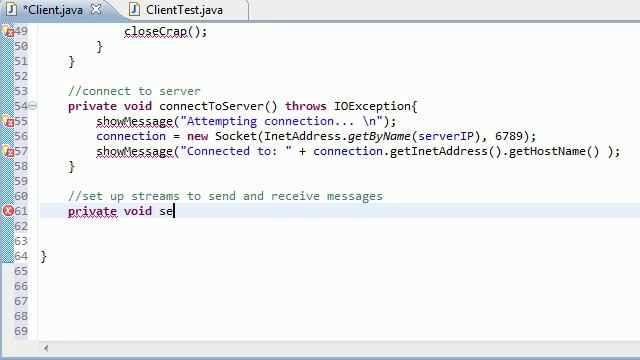
text(tupStreams)
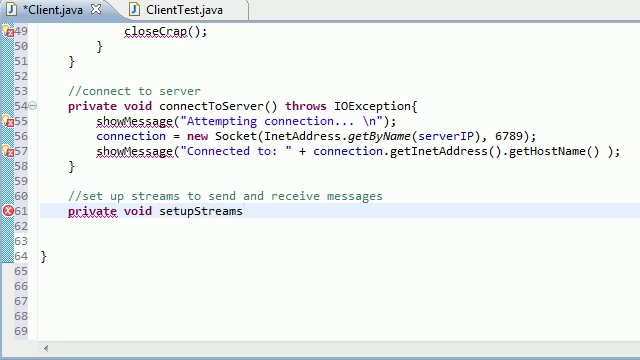
text(() throws IOException{)
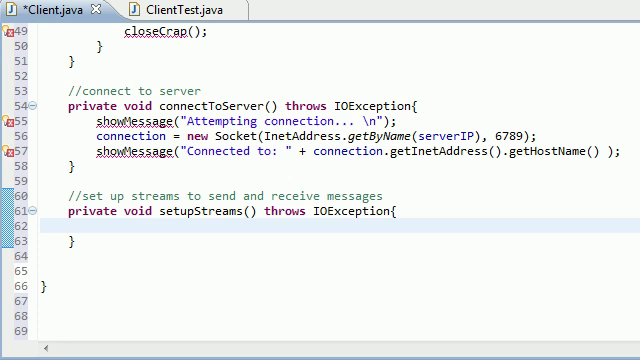
Add 'output = new ObjectOutputStream(connection.getOutputStream());' as setupStreams()' first statement.
text(out)
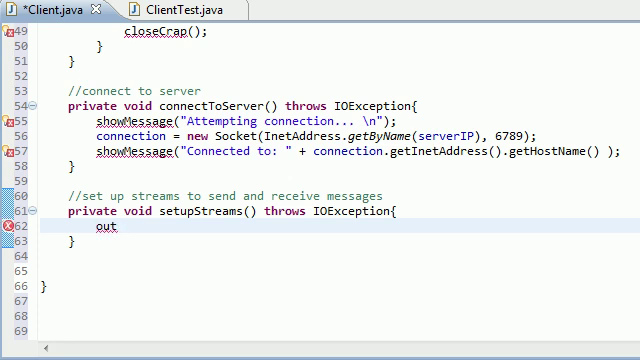
text(put)
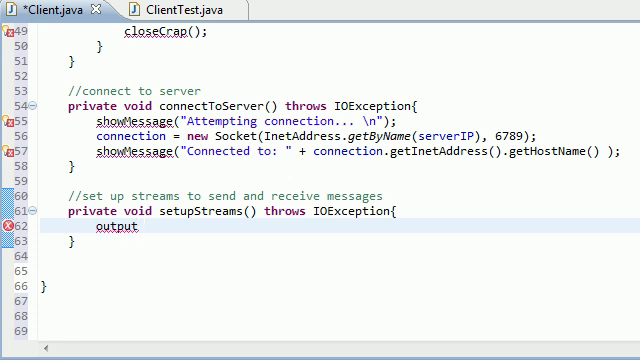
text(=)
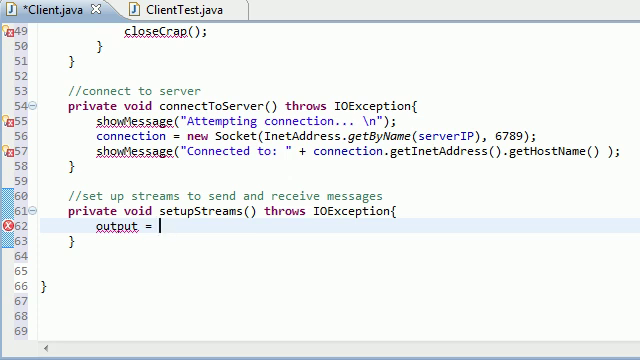
text(new Obje)
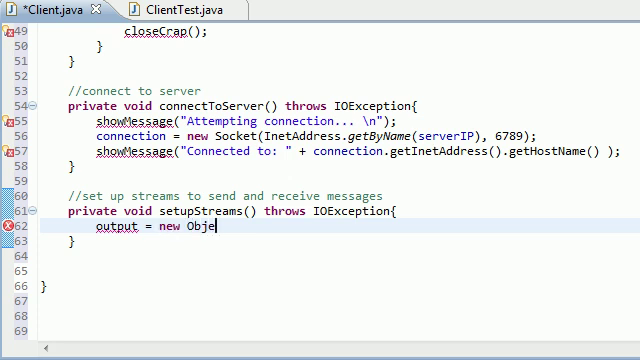
text(ctOu)
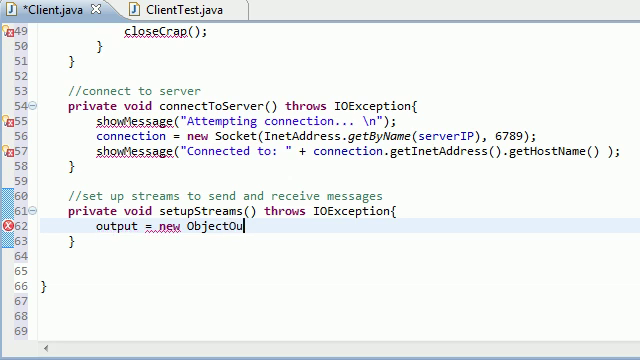
text(tputStream)
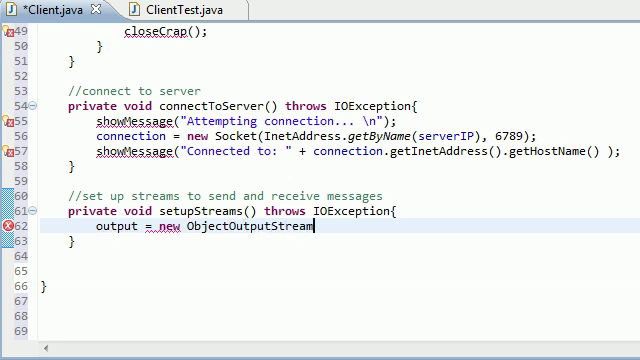
text(())
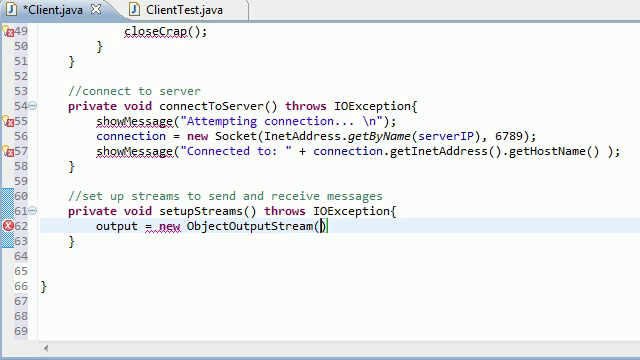
text(connec)
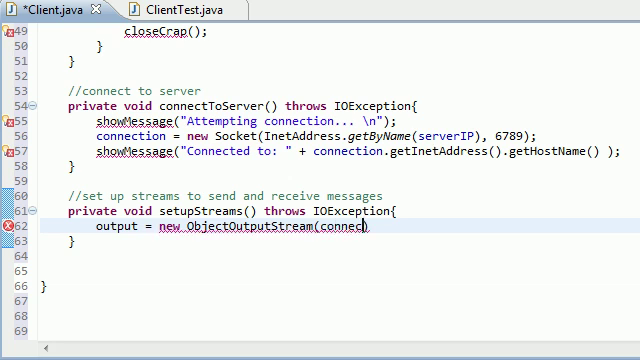
text(connection.getOutputStream()
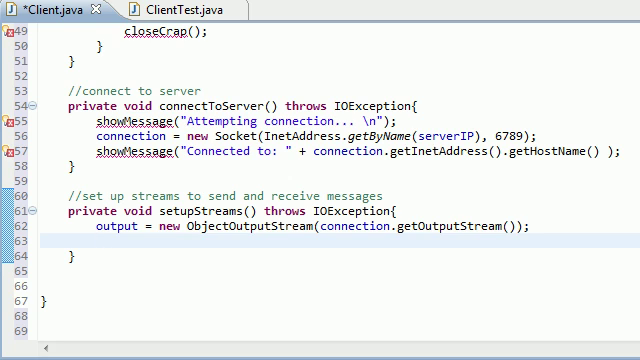
Add 'output.flush();' right after the ObjectOutputStream line.
text(output)
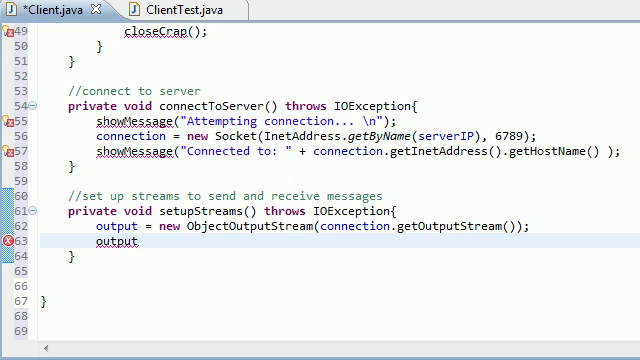
text(.flush)
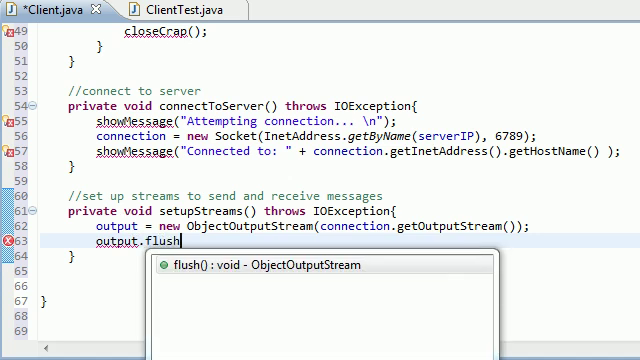
key(Enter)
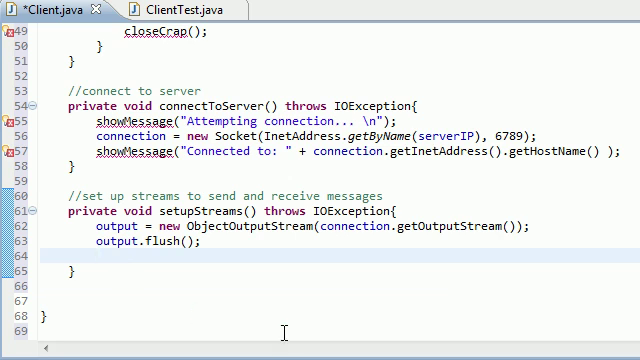
Add 'input = new ObjectInputStream(connection.getInputStream());' on line 64.
text(input)
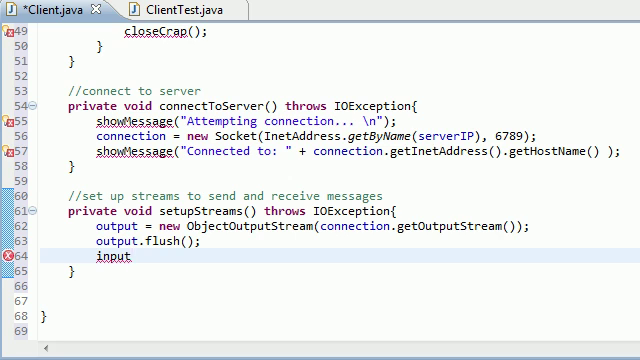
text(= n)
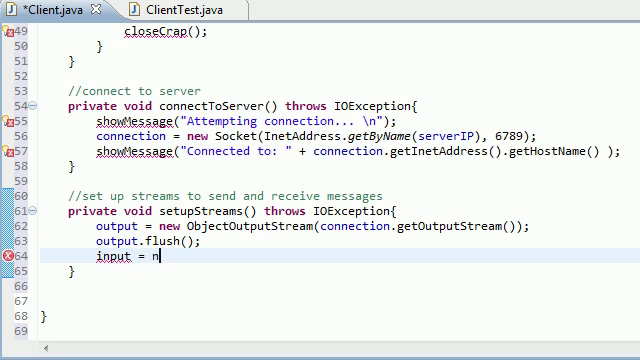
text(ew ObjectInput)
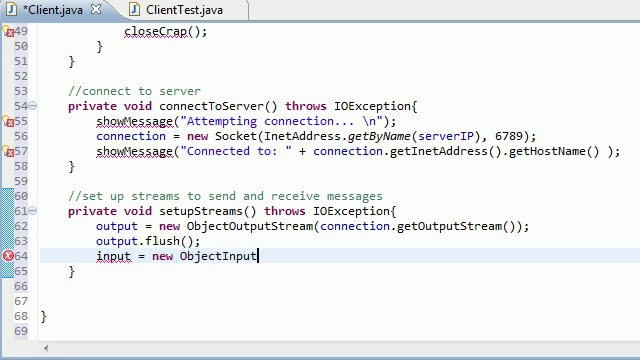
text(Stre)
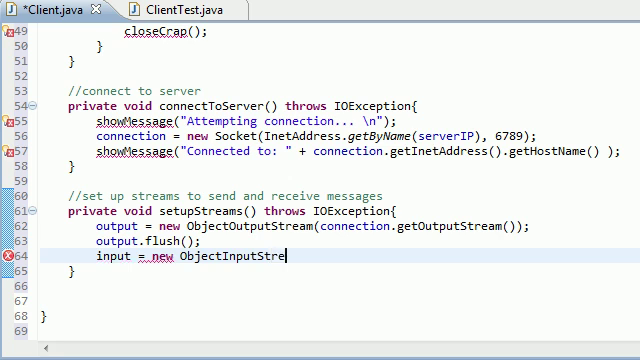
text(am())
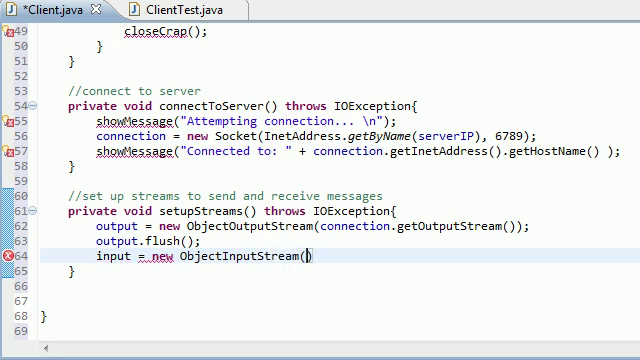
text(connection)
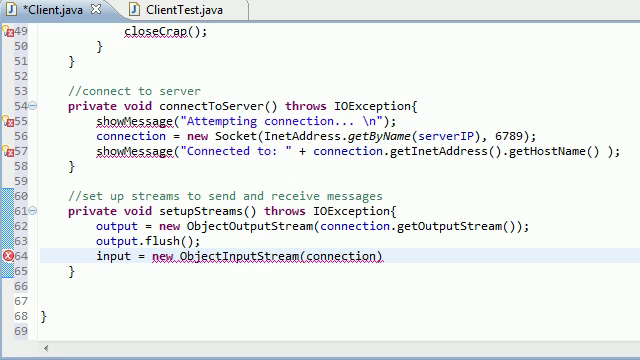
text(.getInputStream())
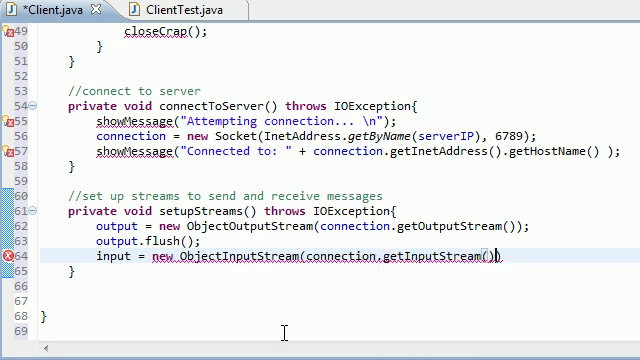
text(;)
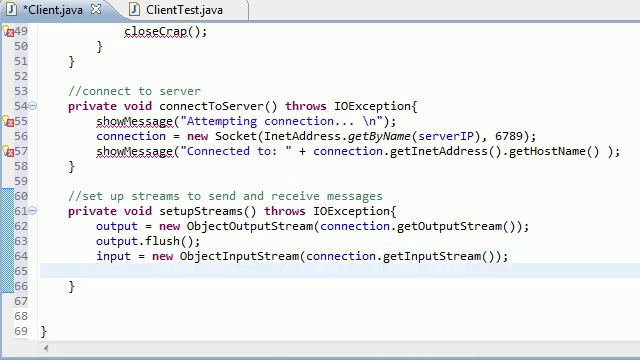
Add showMessage("\n Dude your streams are now good to go! \n"); as setupStreams()' last line.
text(show)
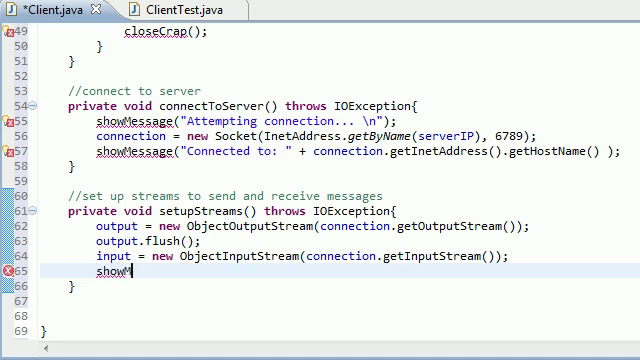
text(Message())
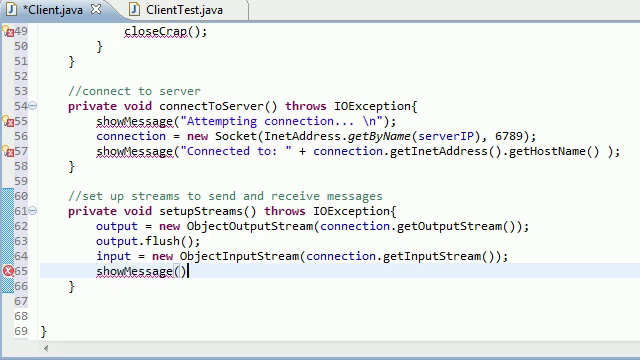
text(;)
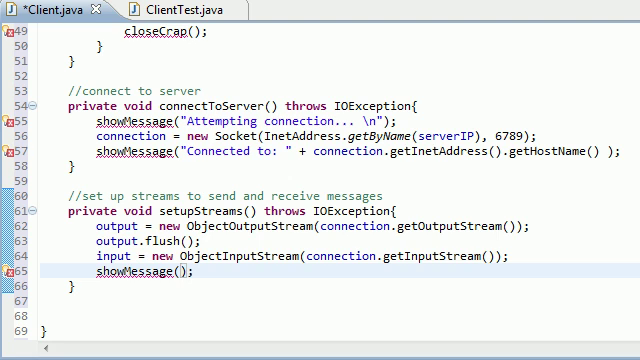
text("\n")
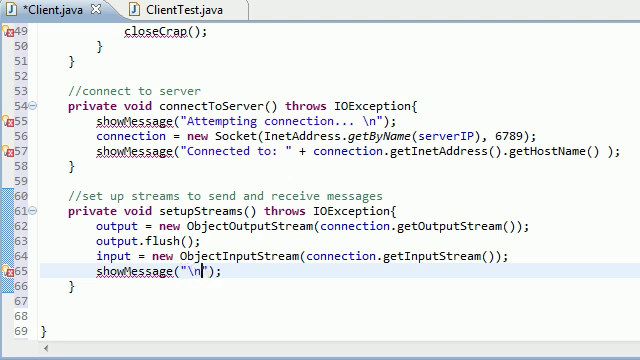
text(\n)
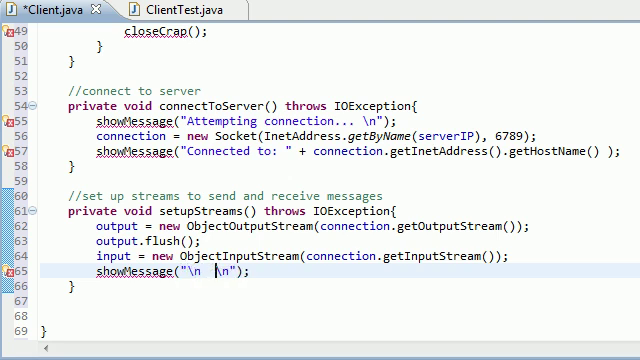
text(Dude)
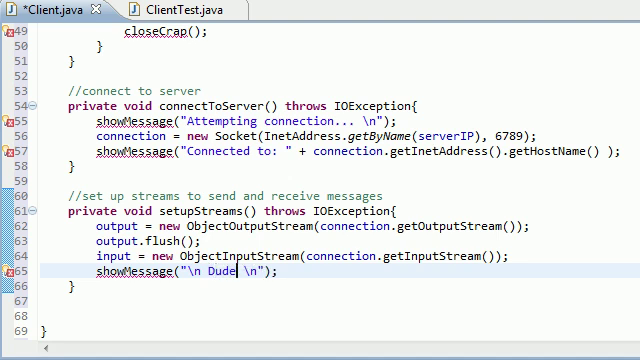
text(your st)
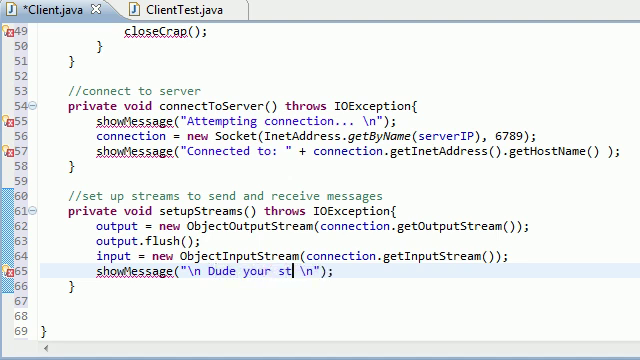
text(reams)
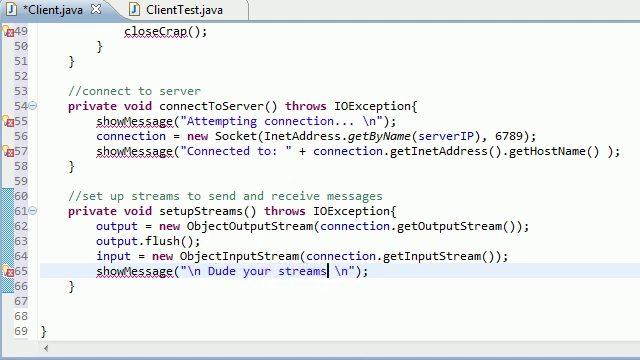
text(are now go)
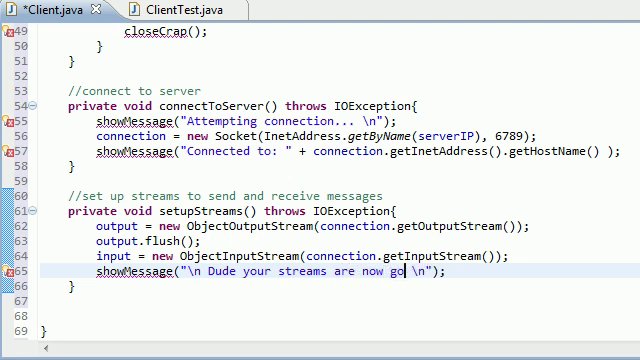
text(od to go!)
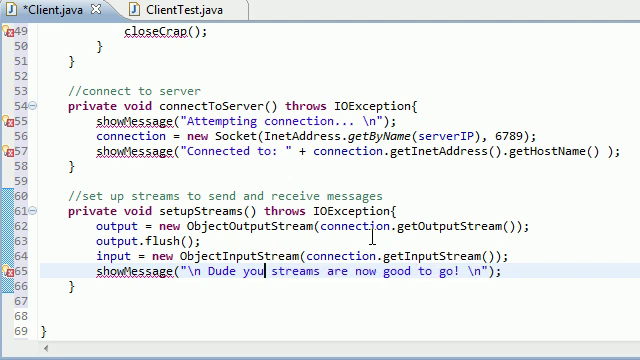
Insert the missing 'r' in 'your' on line 65, then review startRunning() and setupStreams().
text(r)
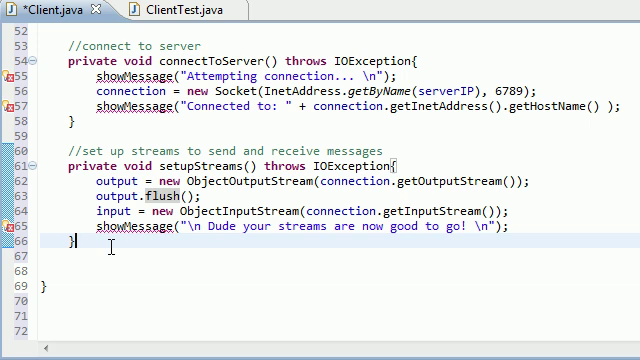
scroll(down, 3)
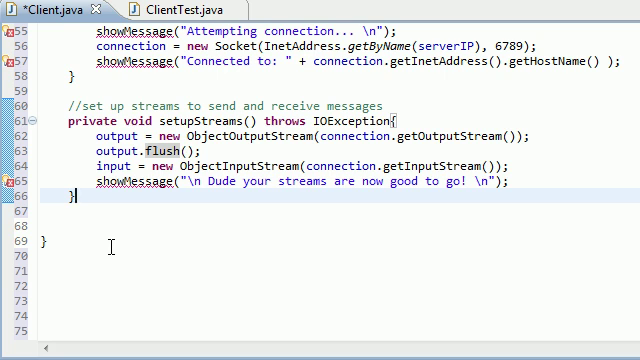
mouse_move(268, 280)
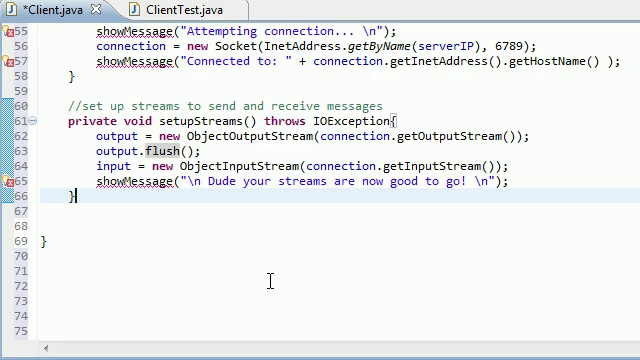
scroll(up, 3)
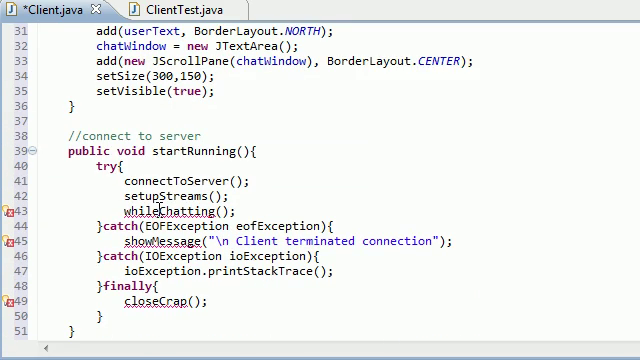
scroll(down, 3)
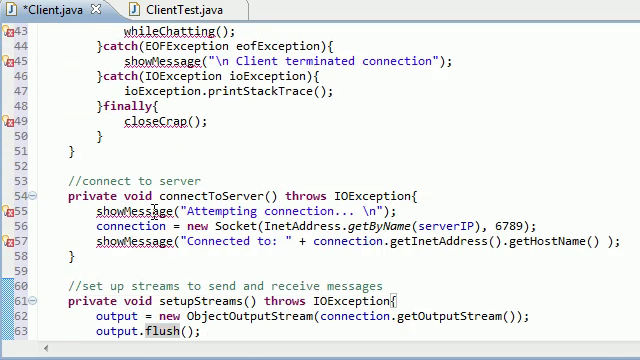
scroll(down, 3)
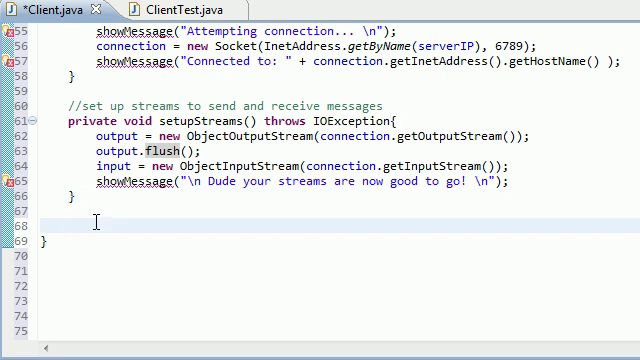